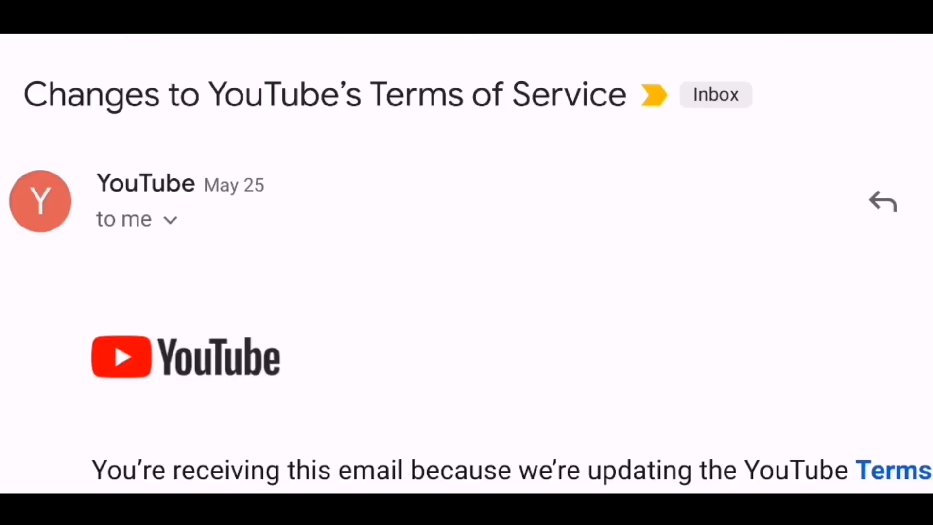
# From the AdSense Home overview, go to Manage tax info in the banner to reach the Payments page.
pyautogui.scroll(-3)
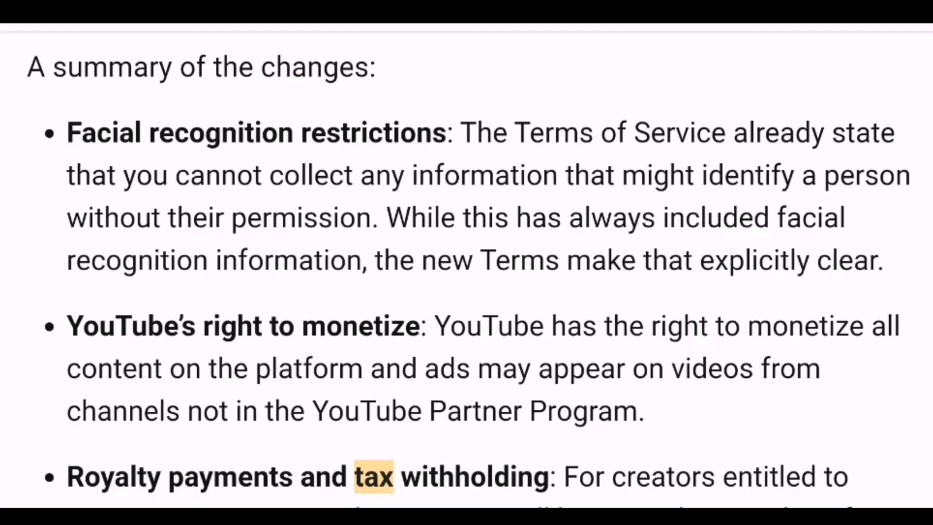
pyautogui.scroll(-3)
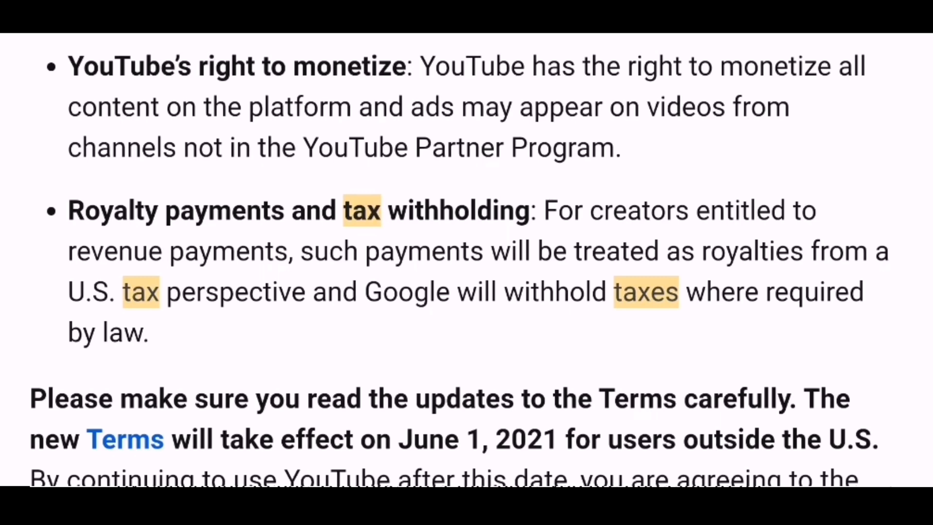
pyautogui.scroll(-3)
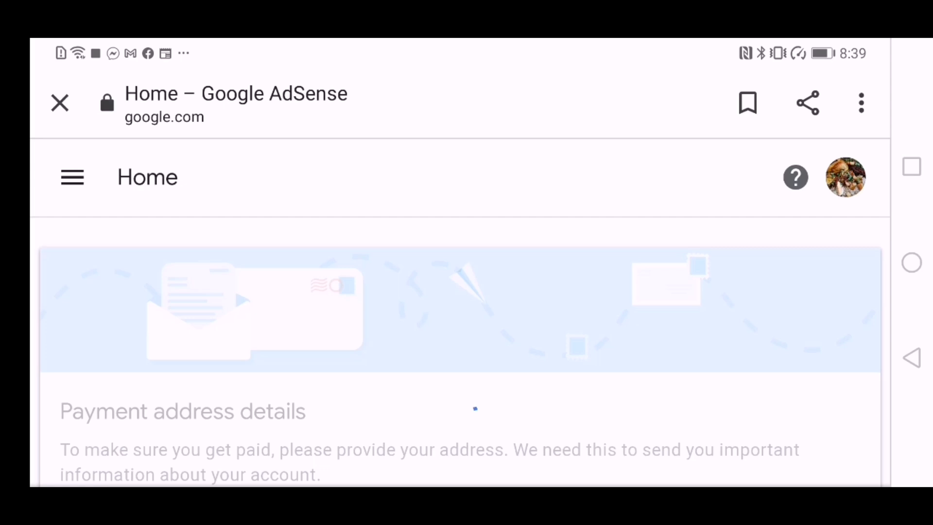
pyautogui.scroll(-3)
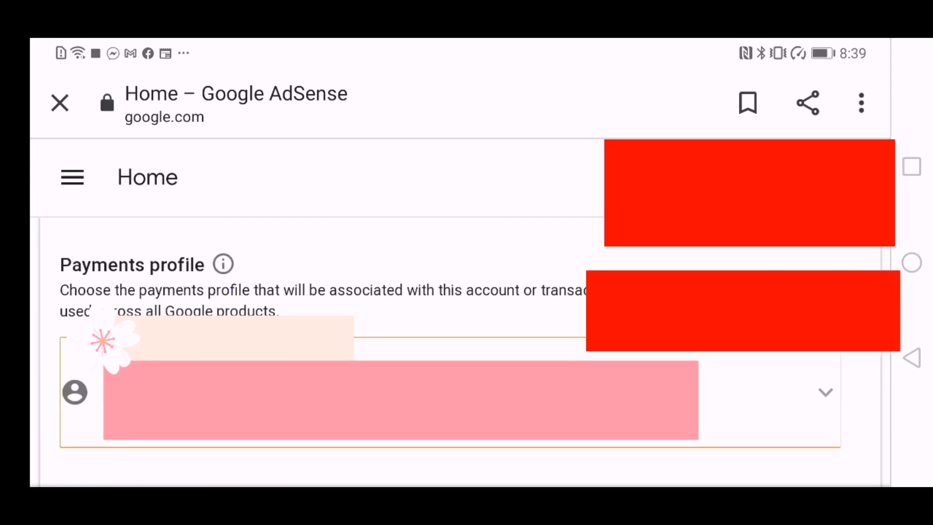
pyautogui.click(826, 392)
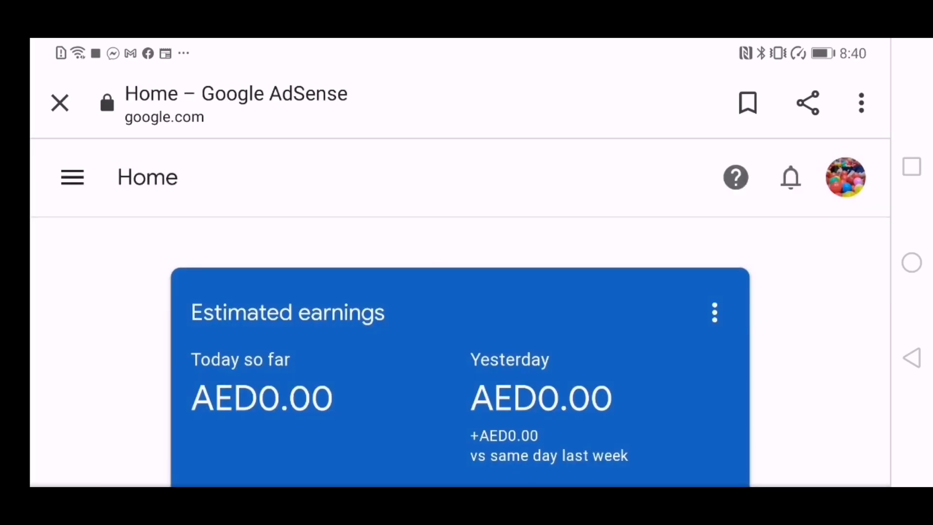
pyautogui.click(860, 102)
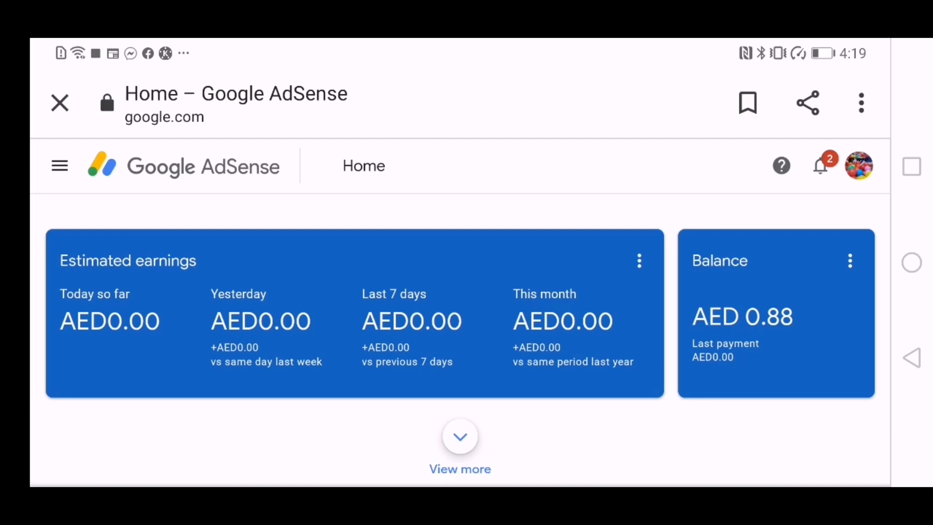
pyautogui.scroll(-3)
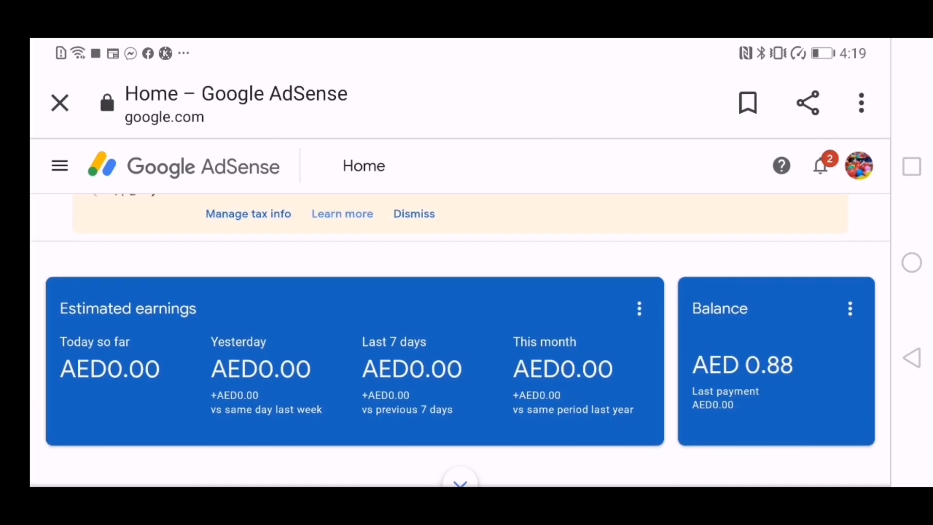
pyautogui.click(821, 165)
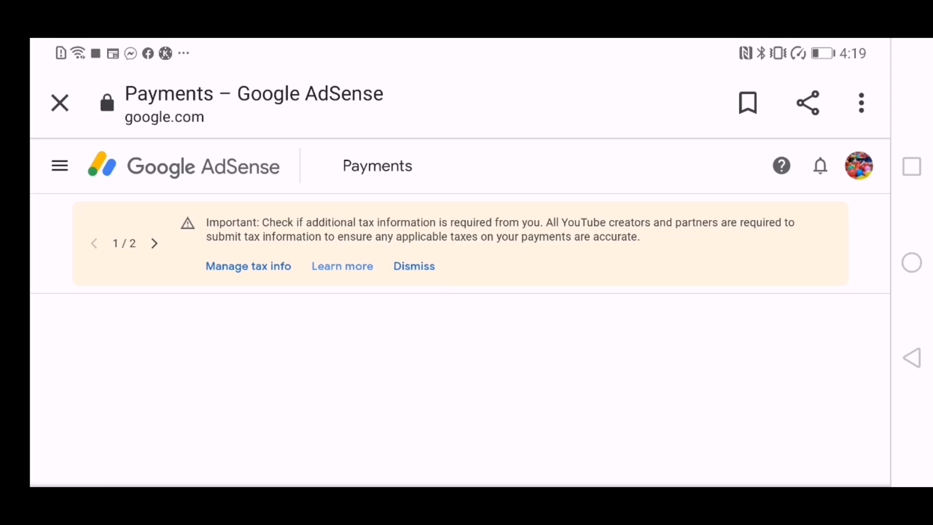
# Dismiss the tax notice and start adding United States tax info, reaching the account-type question.
pyautogui.click(248, 265)
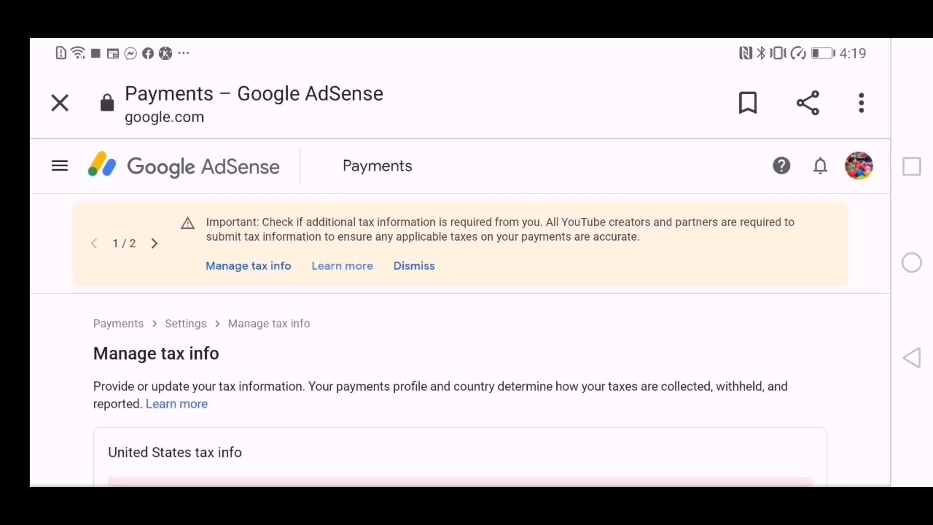
pyautogui.click(414, 266)
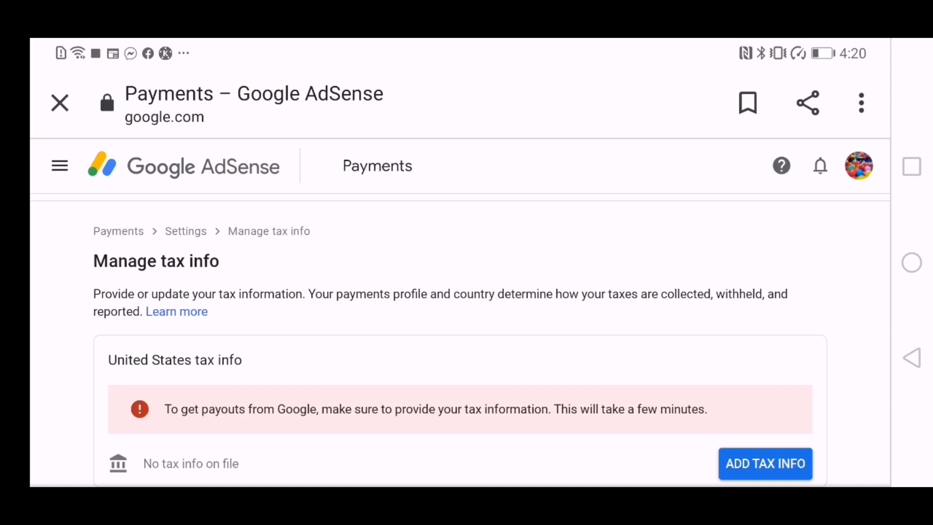
pyautogui.click(765, 463)
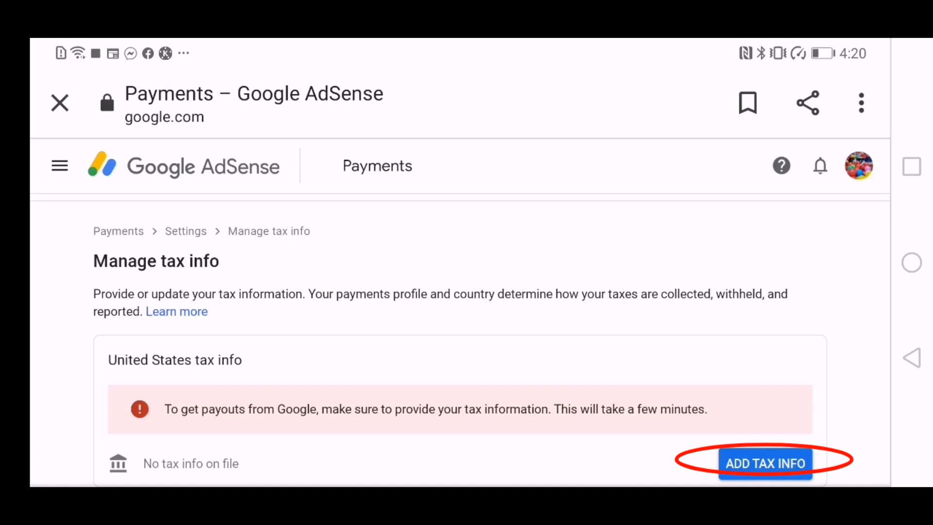
pyautogui.click(765, 462)
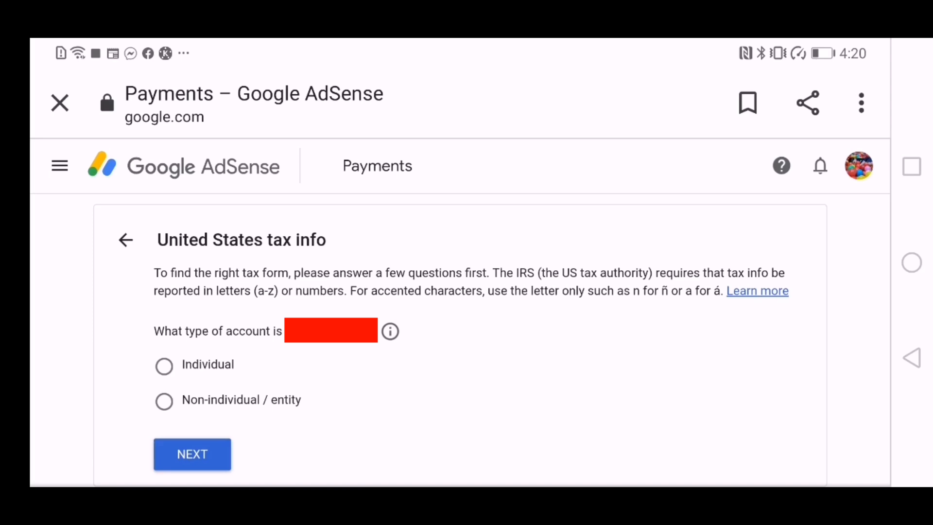
# Answer Individual, not a US citizen or resident, and start the W-8BEN form.
pyautogui.click(163, 364)
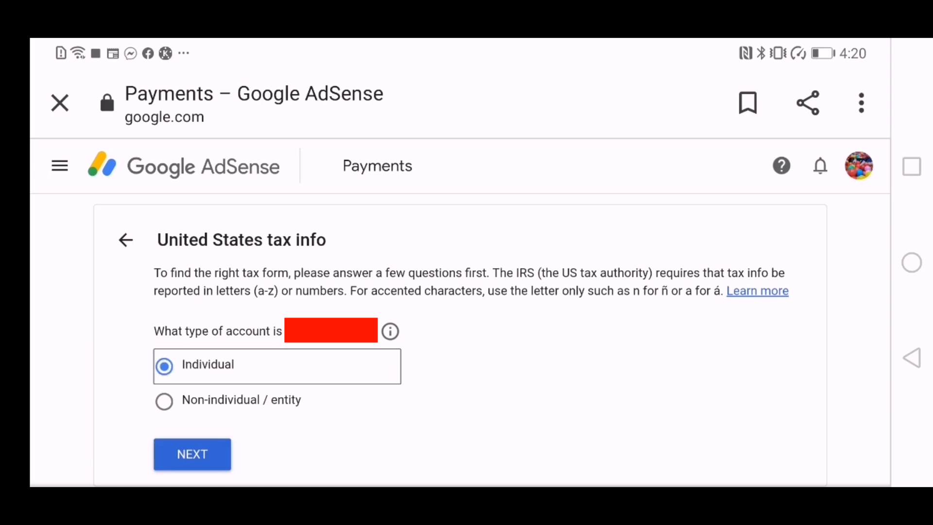
pyautogui.click(192, 453)
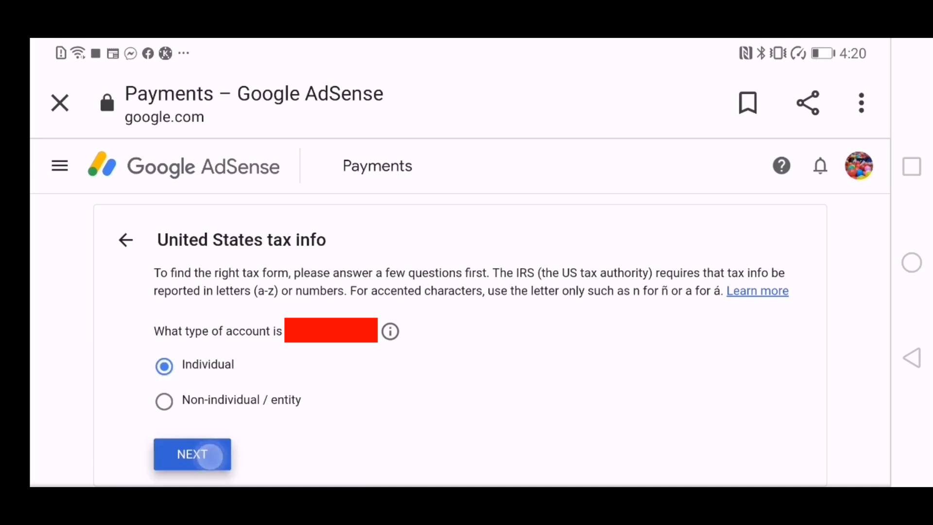
pyautogui.click(191, 454)
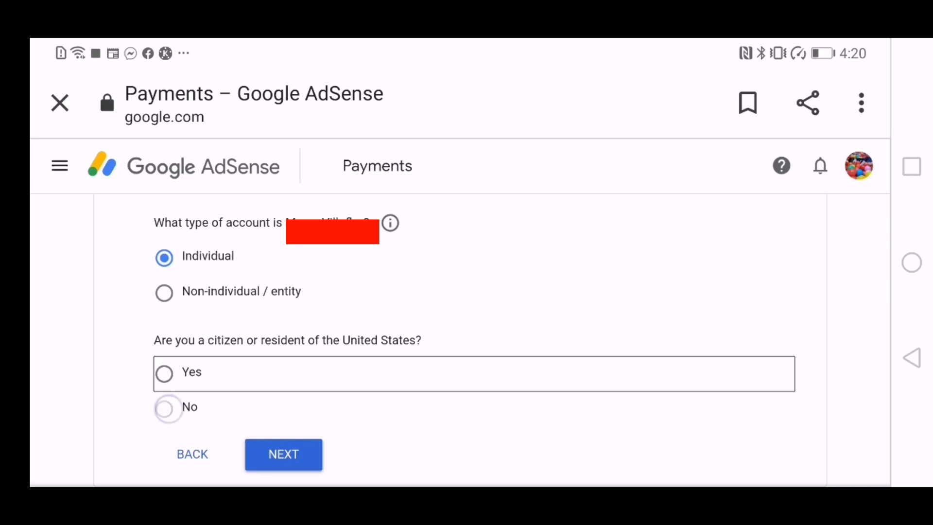
pyautogui.click(164, 407)
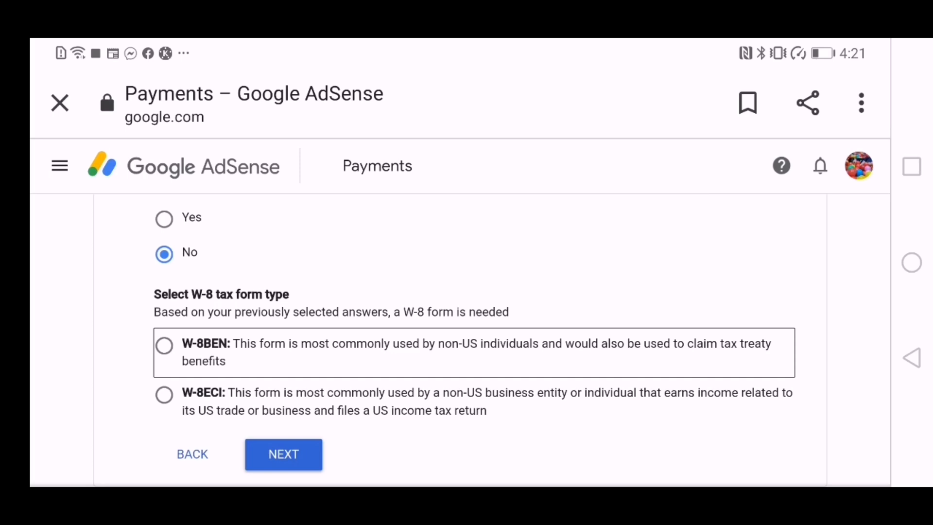
pyautogui.click(165, 344)
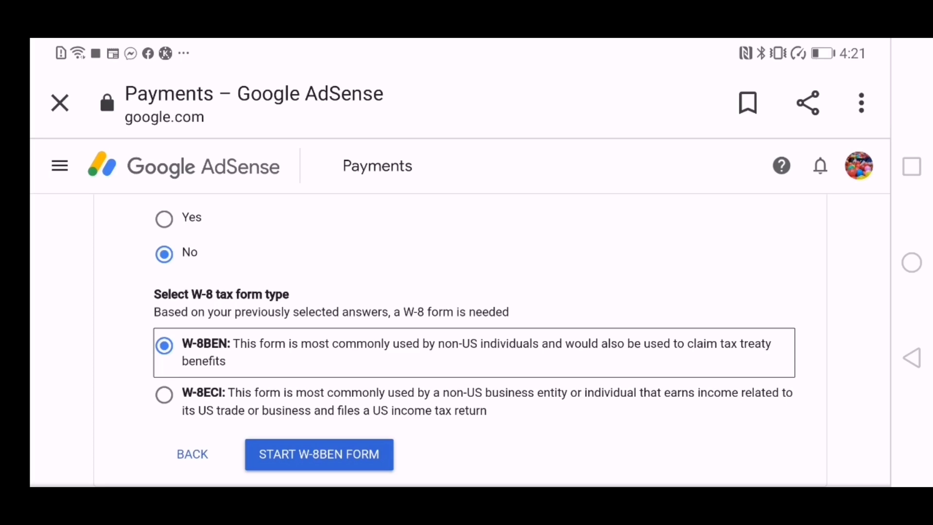
pyautogui.click(318, 454)
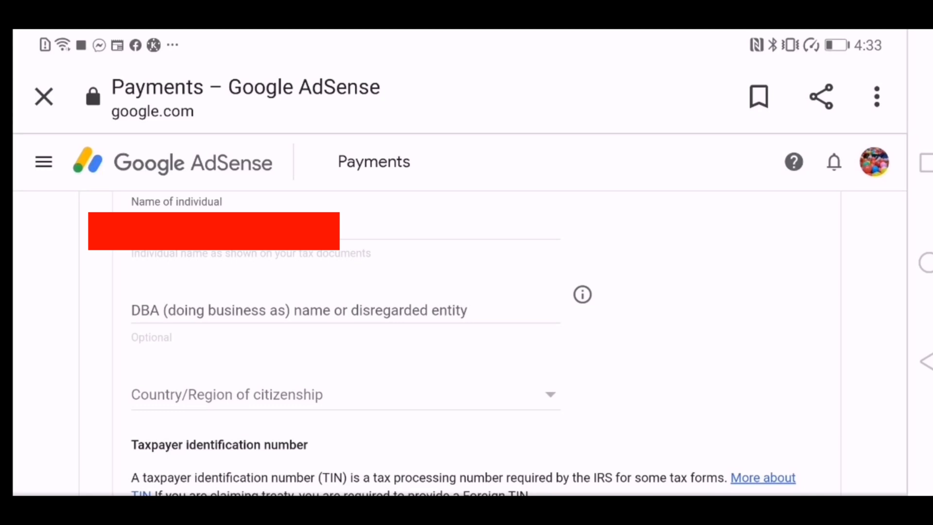
# Set citizenship to United Arab Emirates (correcting United Kingdom), leave TINs blank, and continue to the address step.
pyautogui.click(345, 394)
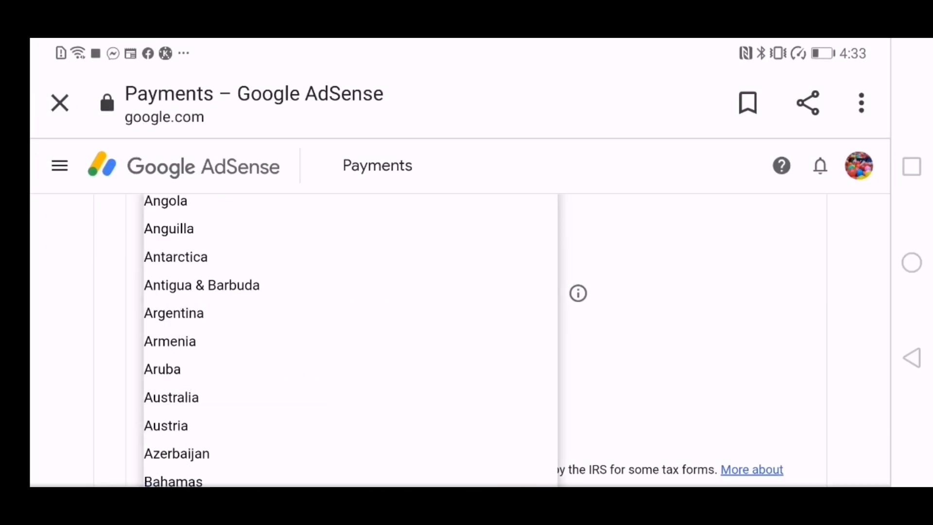
pyautogui.scroll(-3)
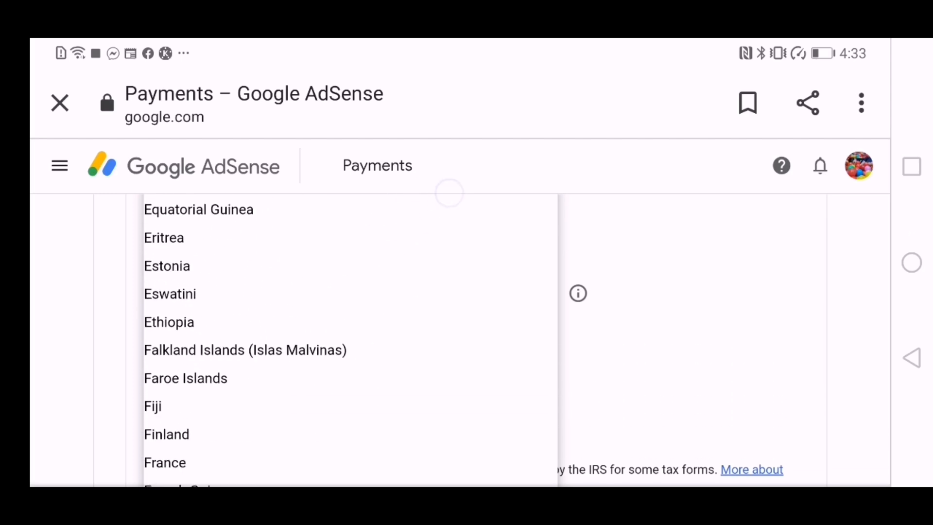
pyautogui.scroll(-3)
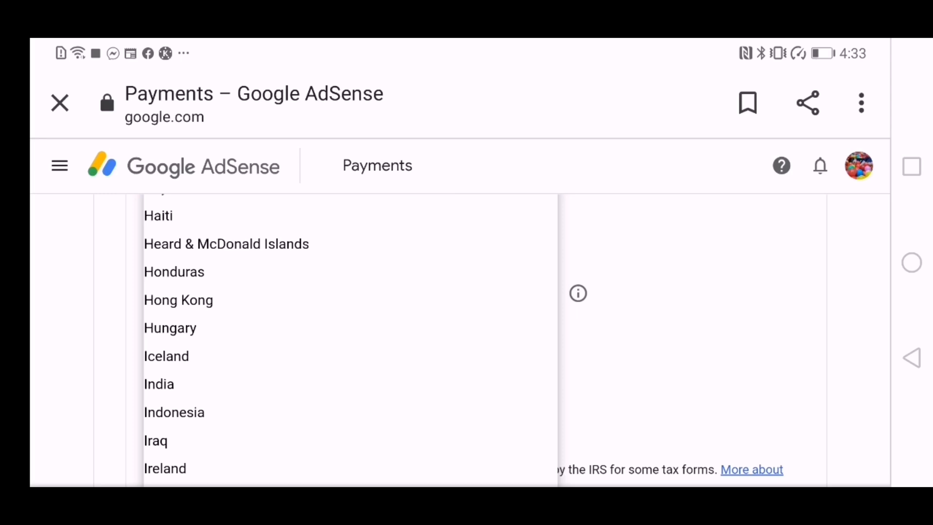
pyautogui.scroll(-3)
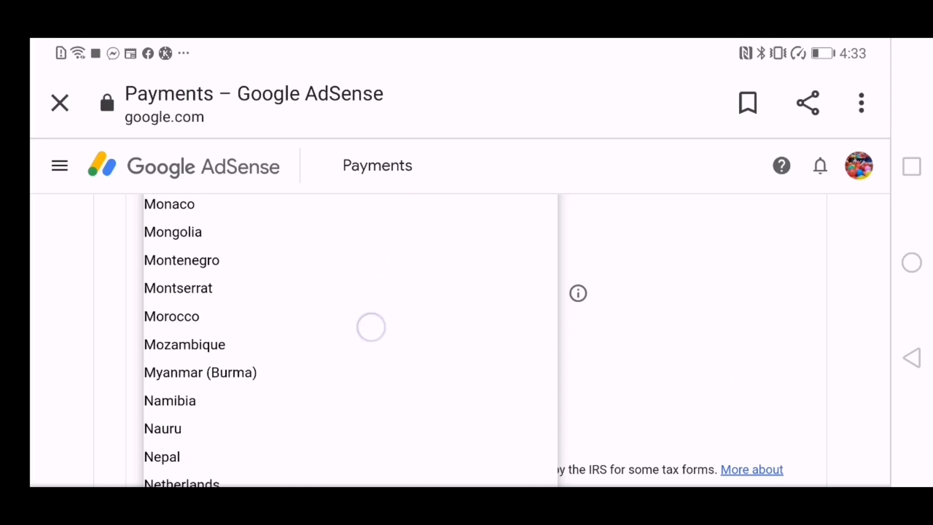
pyautogui.scroll(-3)
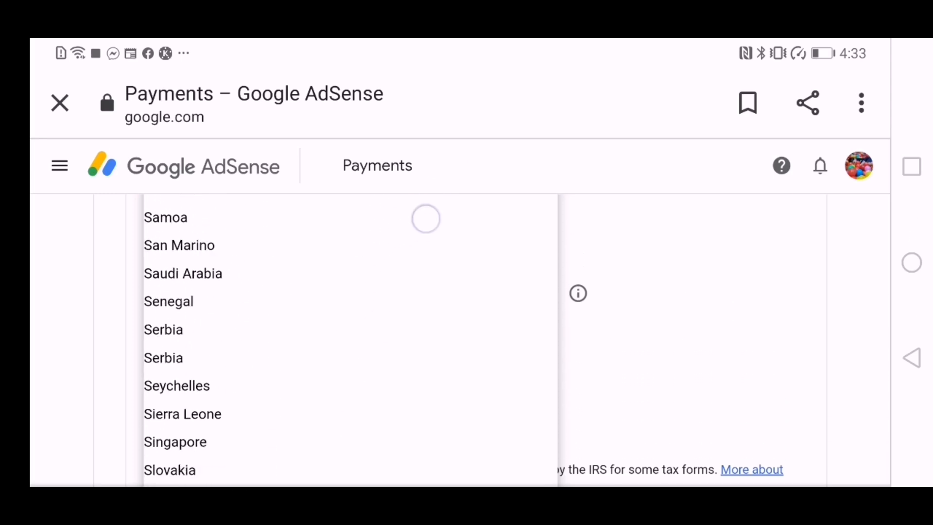
pyautogui.scroll(-3)
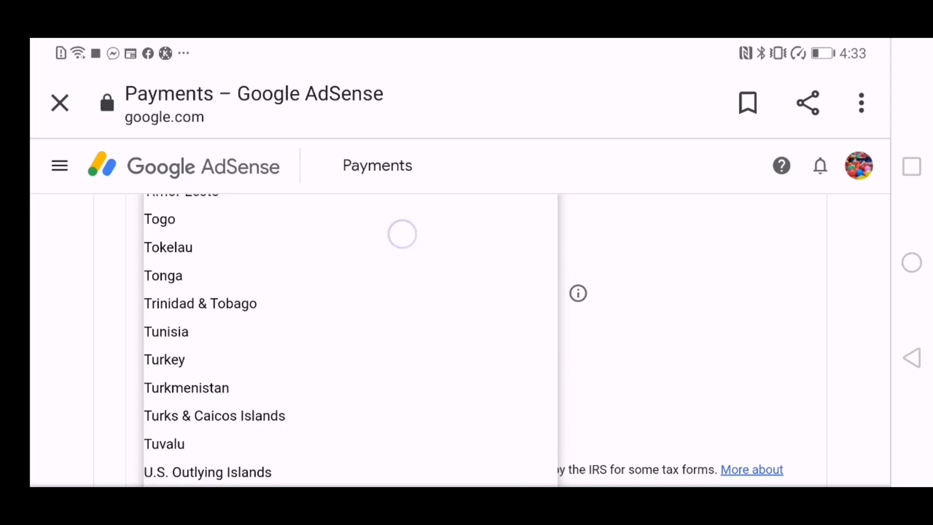
pyautogui.scroll(-3)
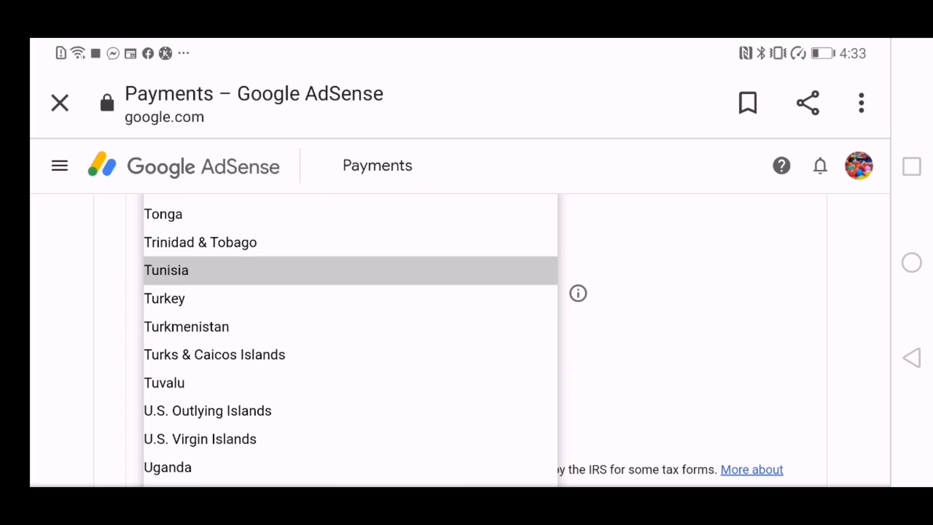
pyautogui.scroll(-3)
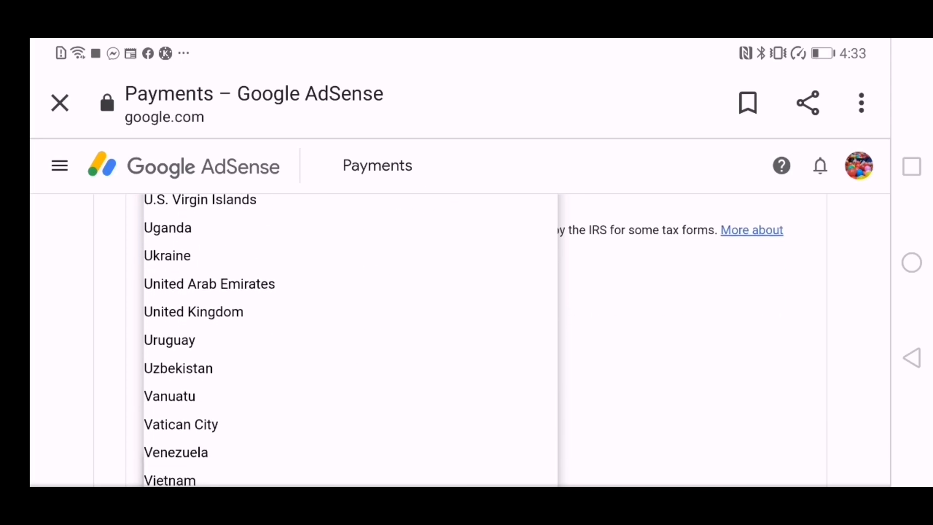
pyautogui.click(193, 311)
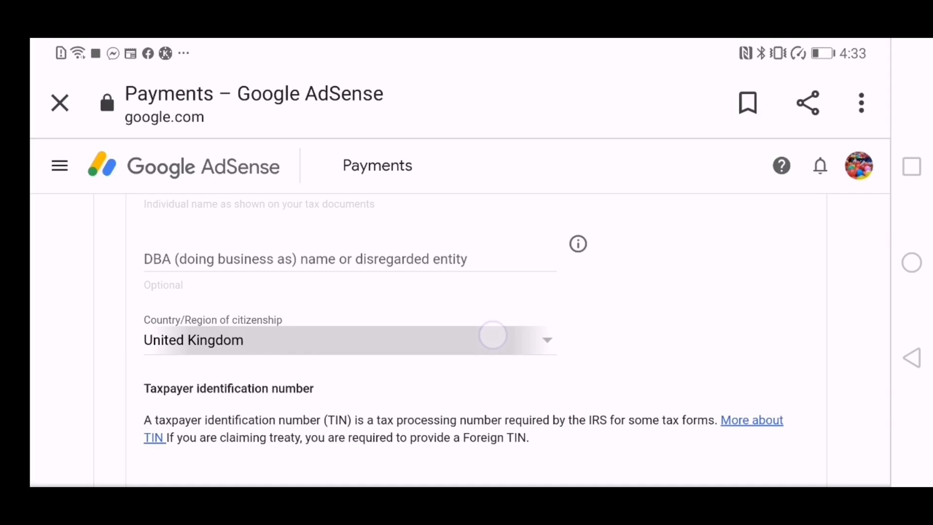
pyautogui.click(349, 340)
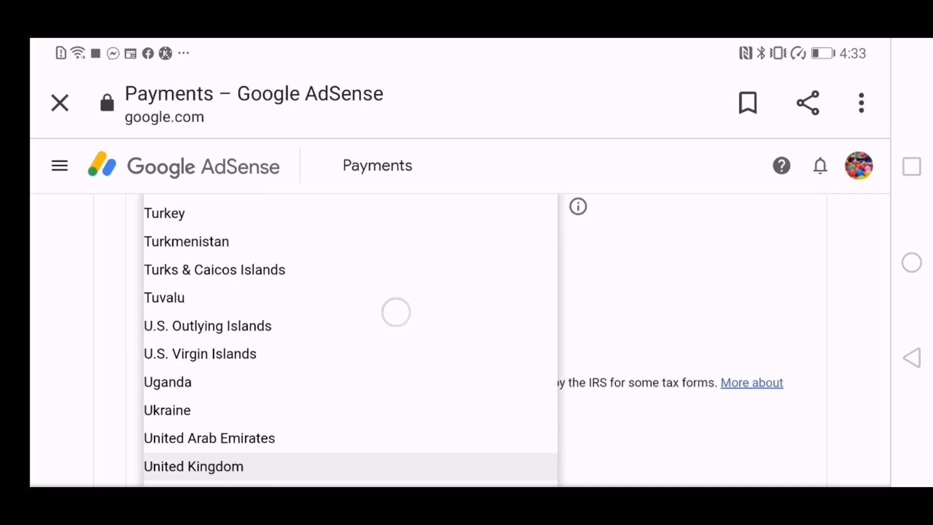
pyautogui.click(209, 438)
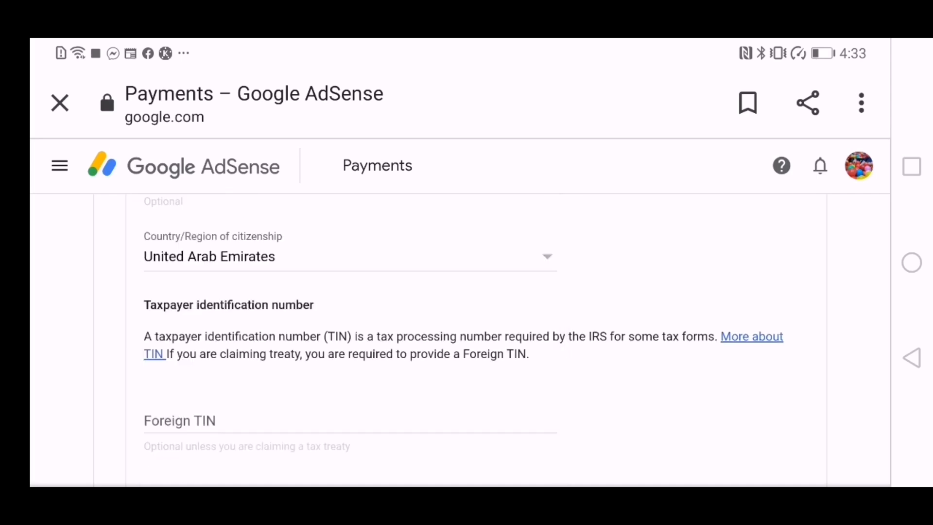
pyautogui.scroll(-3)
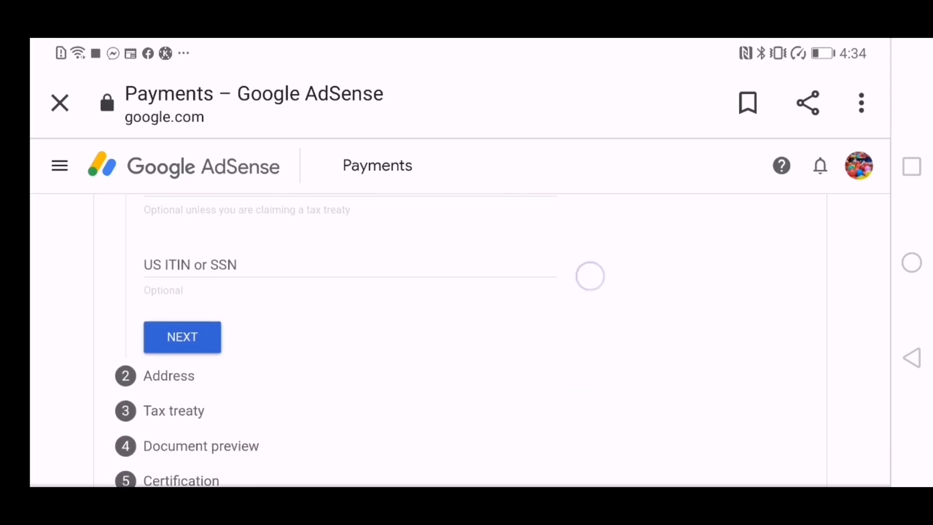
pyautogui.click(182, 338)
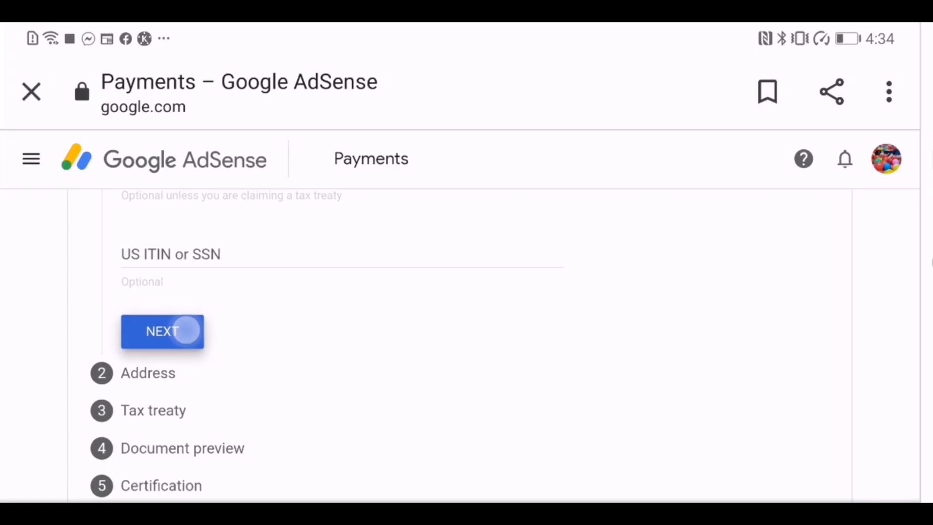
# Fill the UAE residence address in Abu Dhabi, not a PO box, mailing address the same, and continue to tax treaty.
pyautogui.click(162, 330)
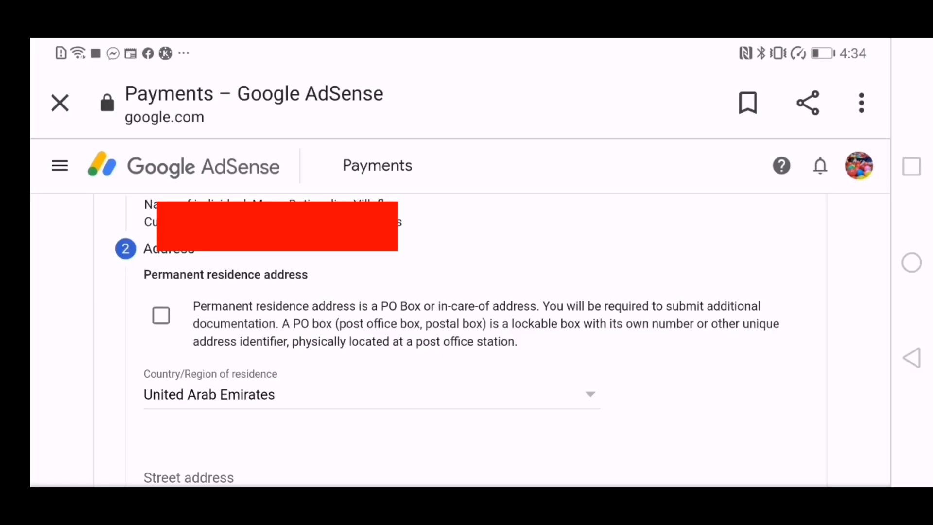
pyautogui.click(161, 315)
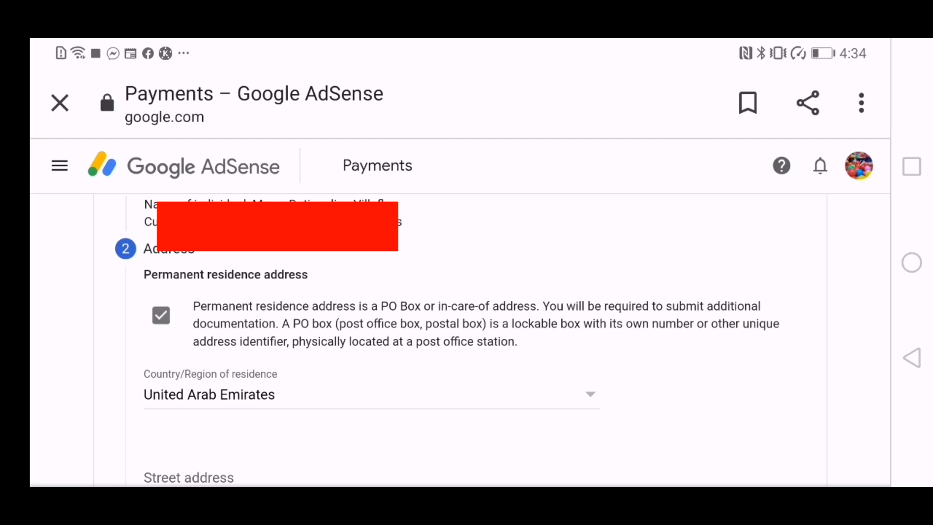
pyautogui.click(161, 315)
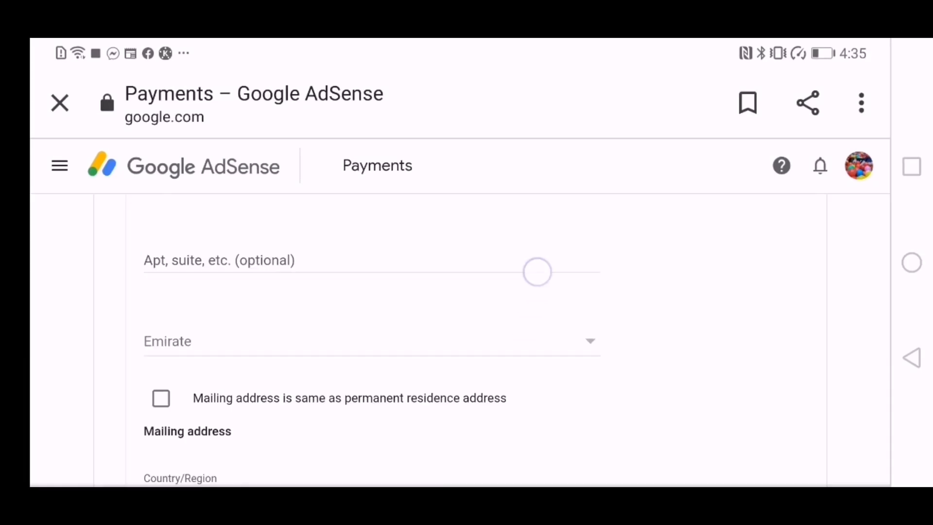
pyautogui.scroll(-3)
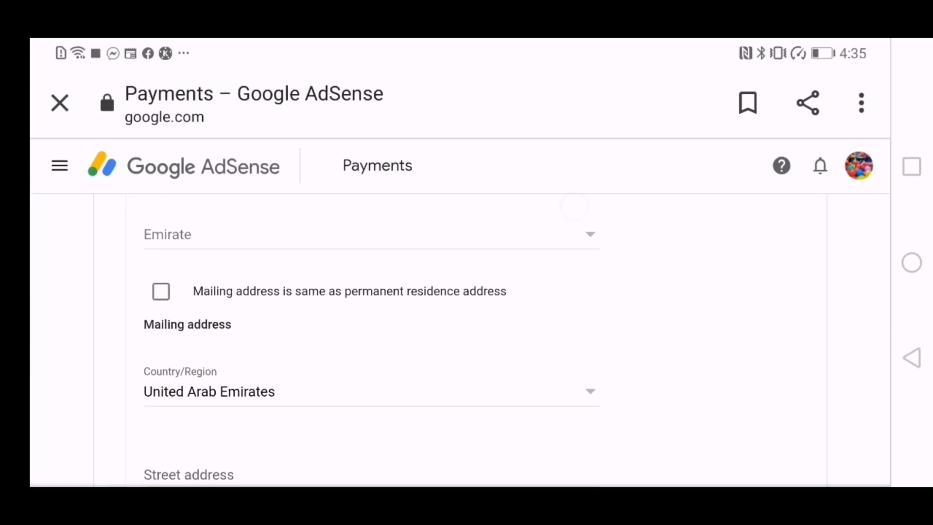
pyautogui.scroll(-3)
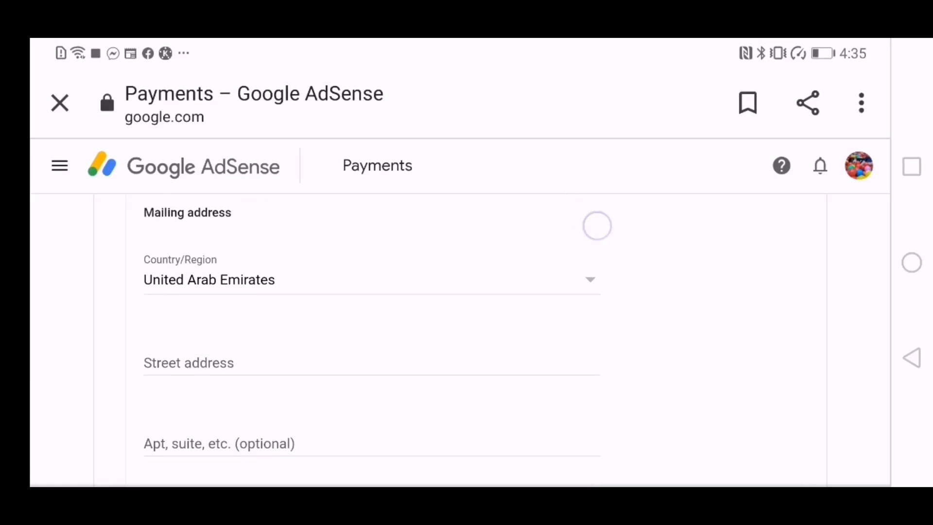
pyautogui.scroll(-3)
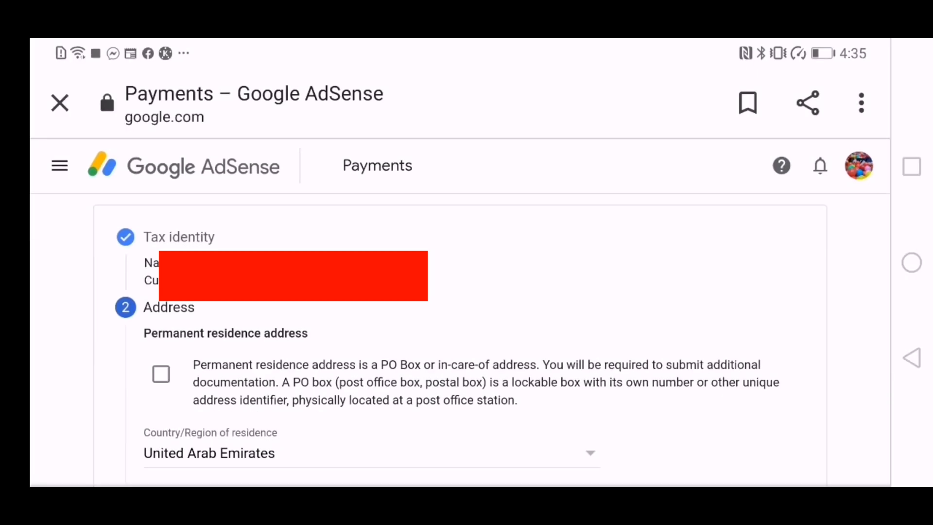
pyautogui.scroll(-3)
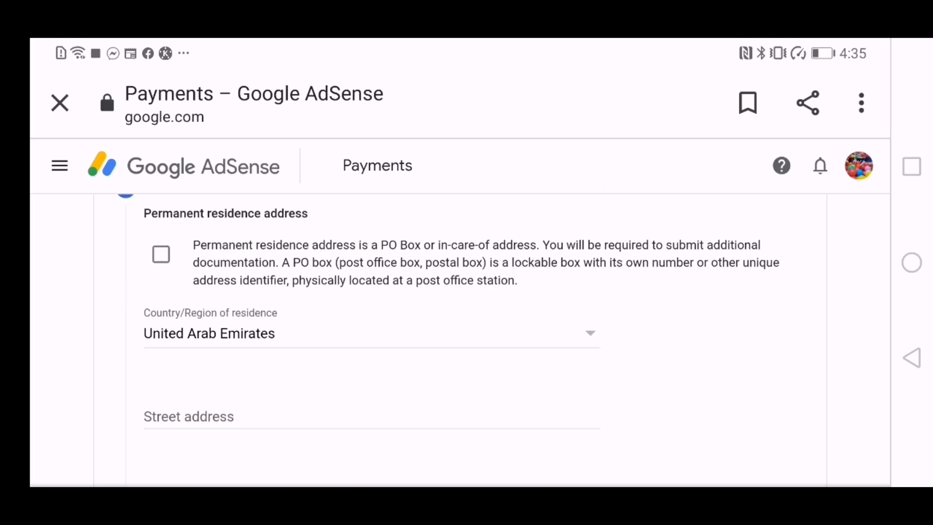
pyautogui.scroll(-3)
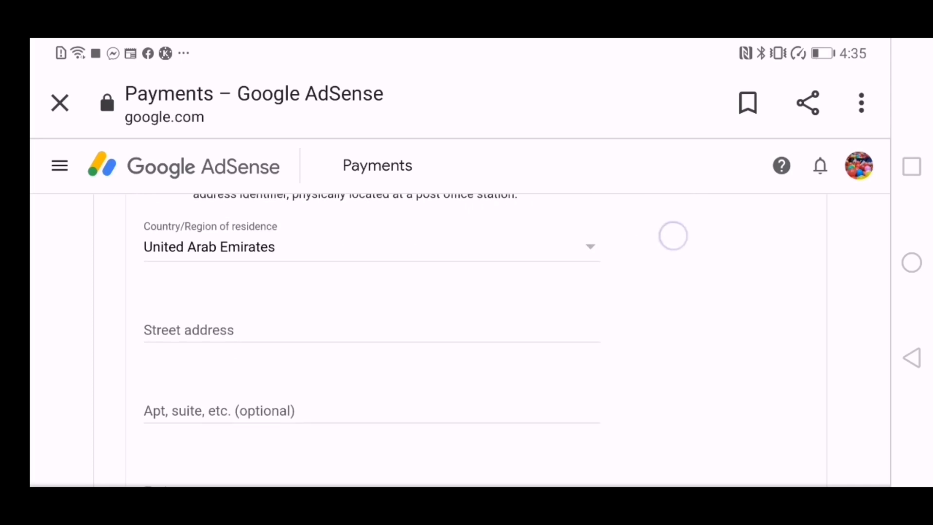
pyautogui.scroll(-3)
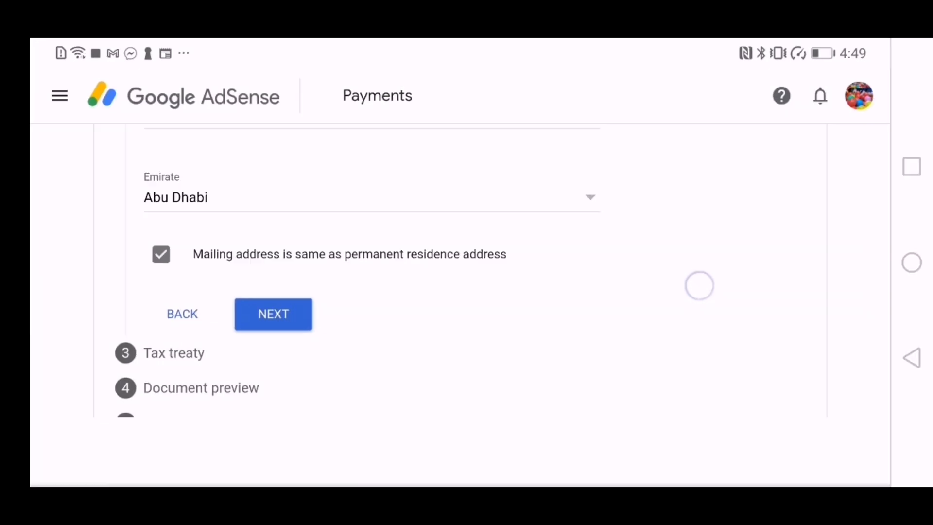
pyautogui.click(273, 314)
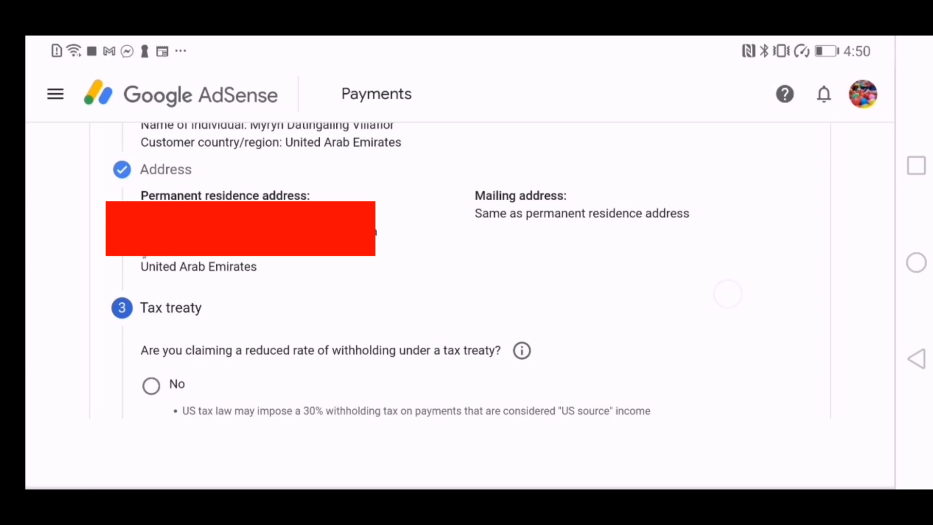
# Answer No to claiming a reduced treaty withholding rate and continue to the document preview.
pyautogui.scroll(-3)
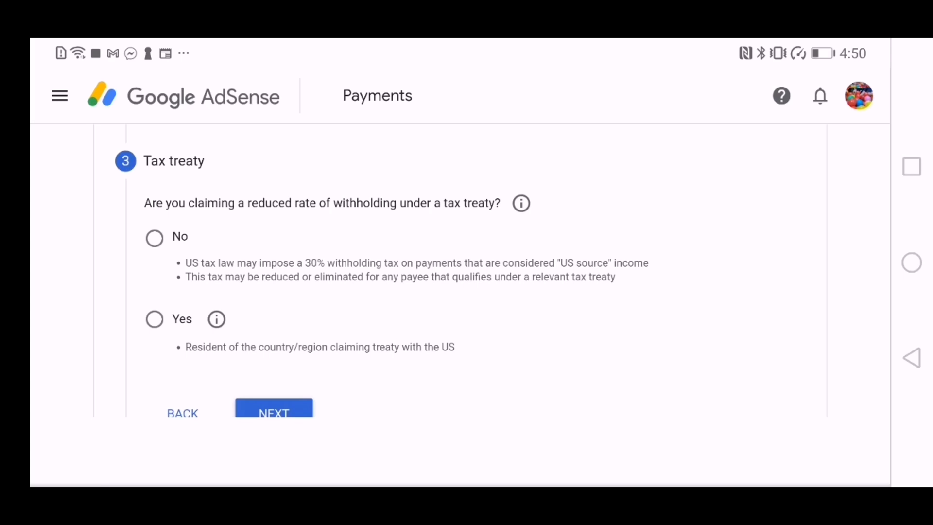
pyautogui.click(154, 237)
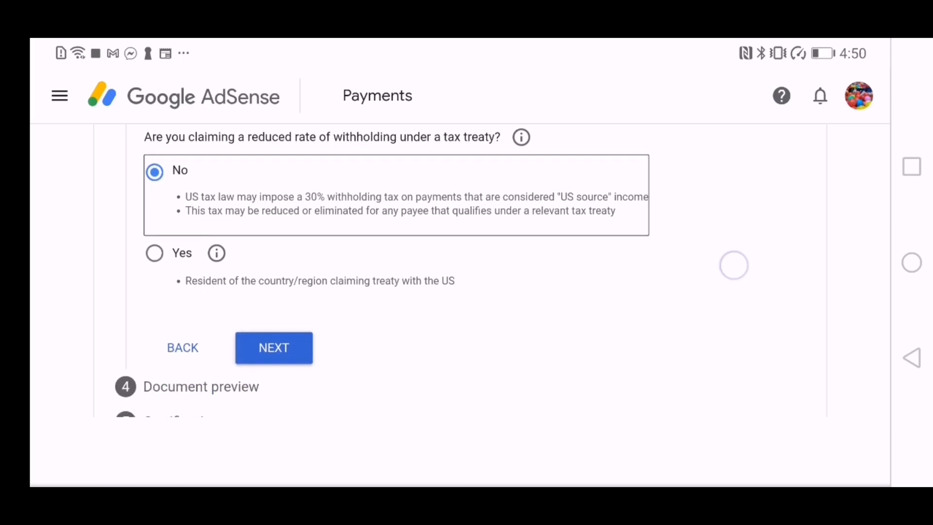
pyautogui.click(274, 348)
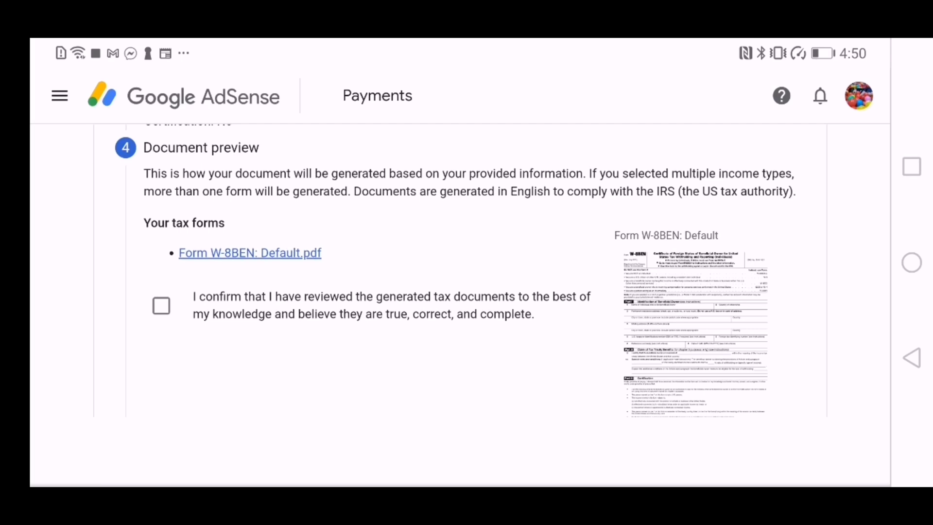
# Confirm the generated documents were reviewed and open the Form W-8BEN Default.pdf preview.
pyautogui.click(162, 305)
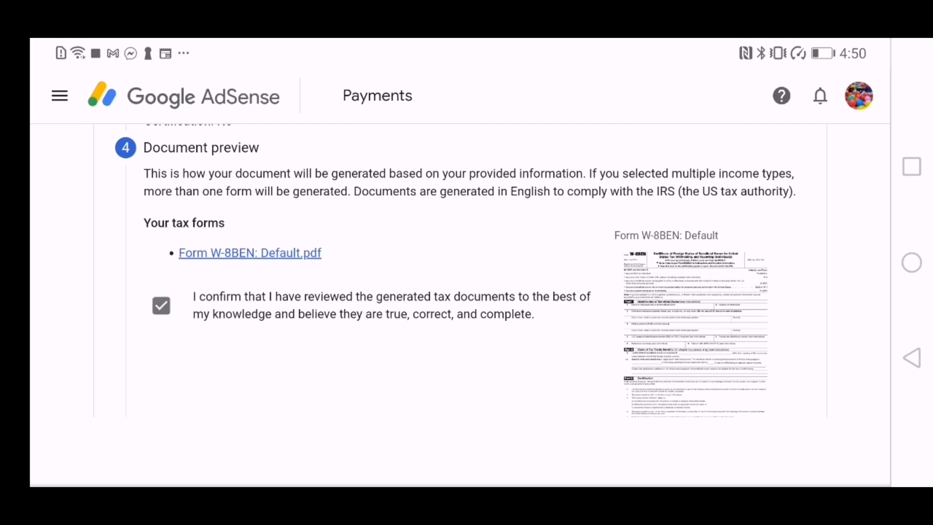
pyautogui.click(250, 253)
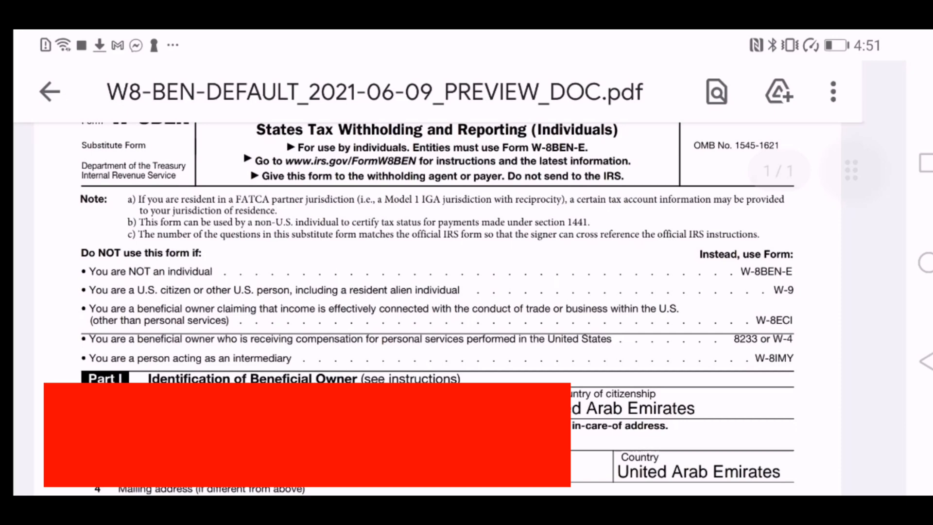
# Scroll through the W-8BEN preview PDF to read it.
pyautogui.scroll(-3)
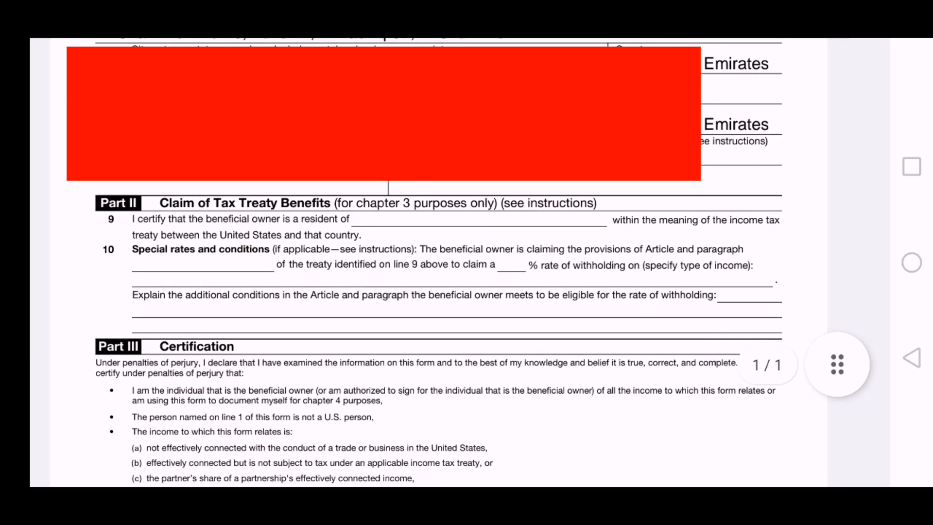
pyautogui.scroll(-3)
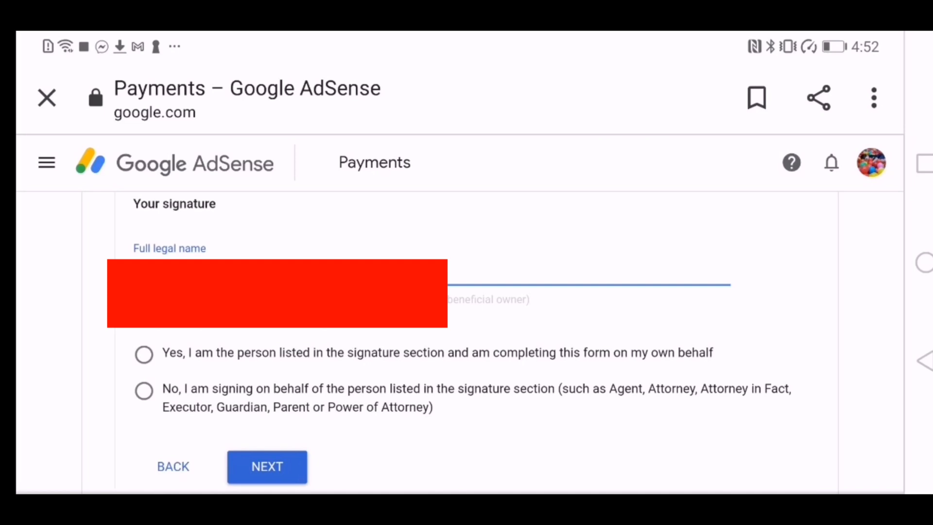
# Continue past the certification signature to the US activities question.
pyautogui.click(267, 467)
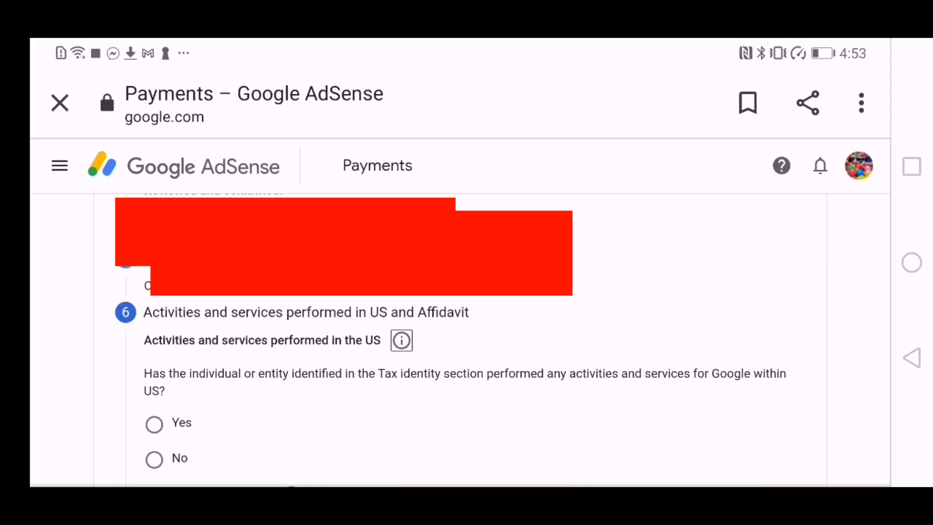
# Answer no US activities, certify services are solely outside the US, mark no payments received, and submit.
pyautogui.scroll(-3)
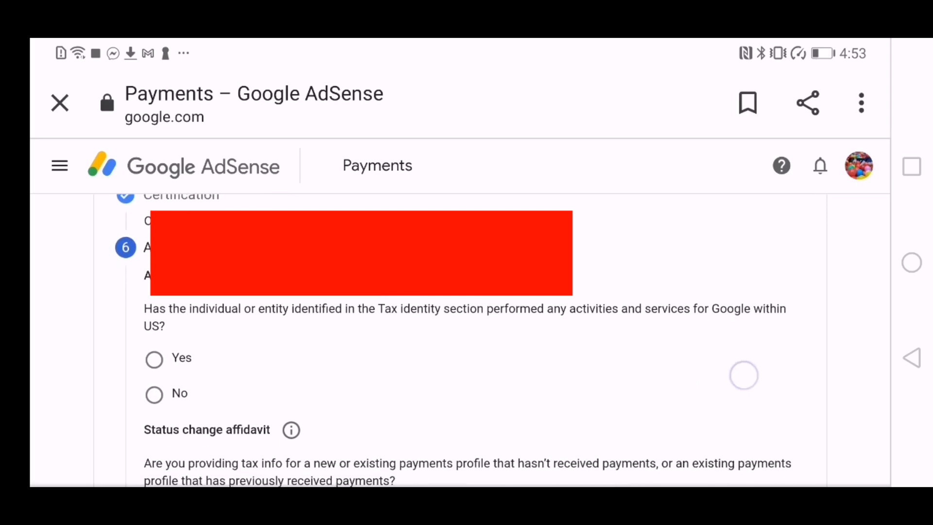
pyautogui.scroll(-3)
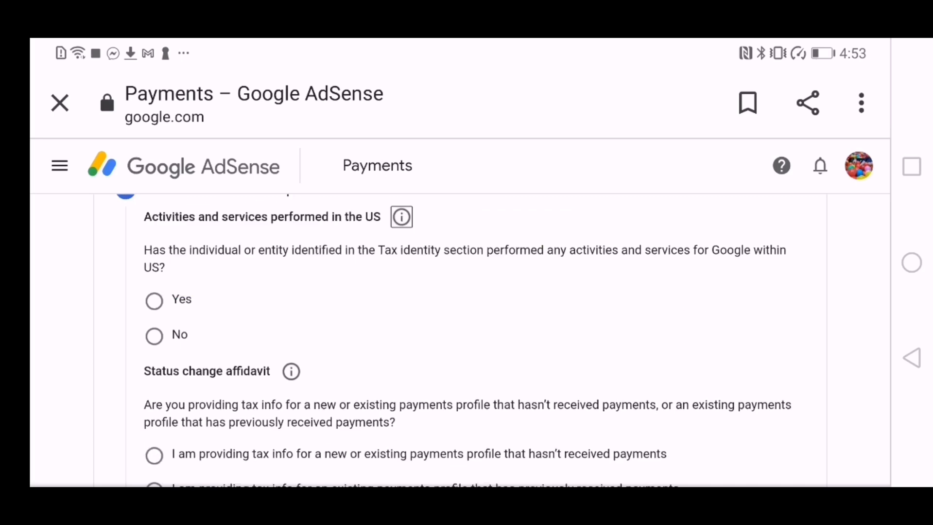
pyautogui.click(153, 334)
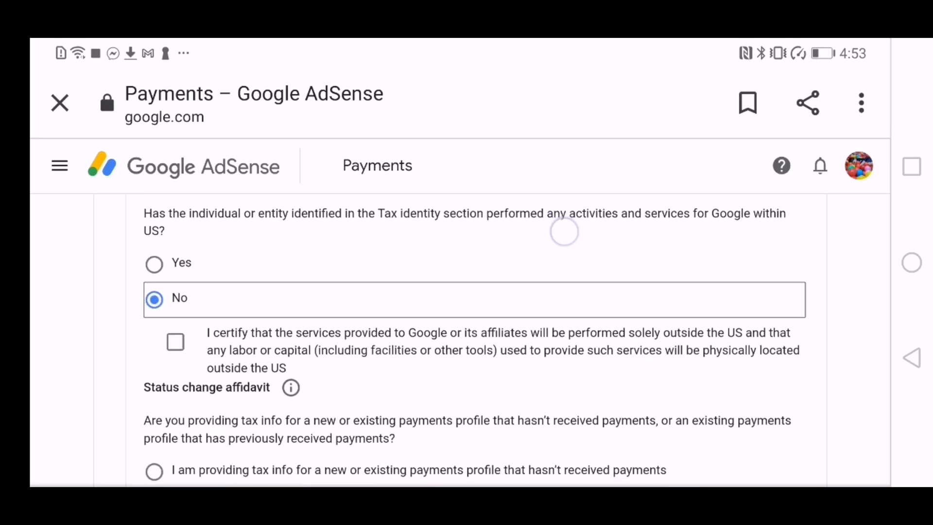
pyautogui.click(175, 341)
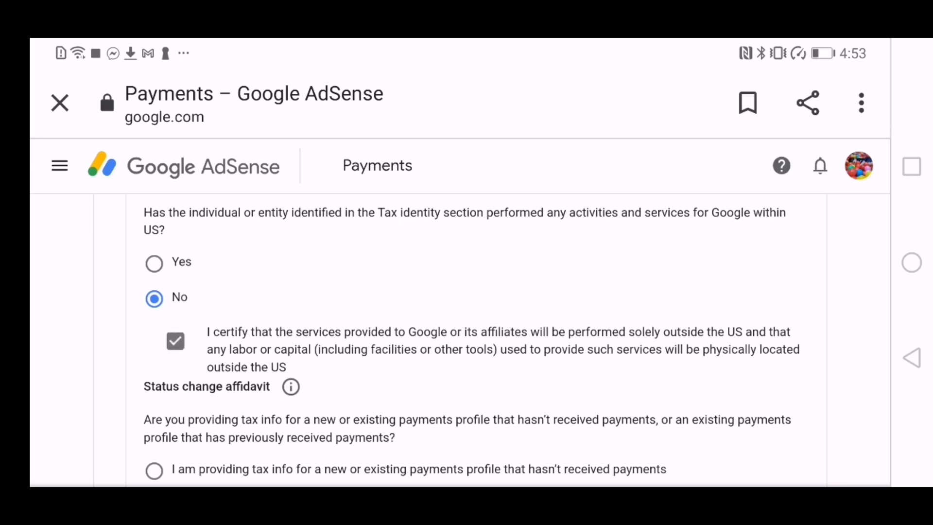
pyautogui.scroll(-3)
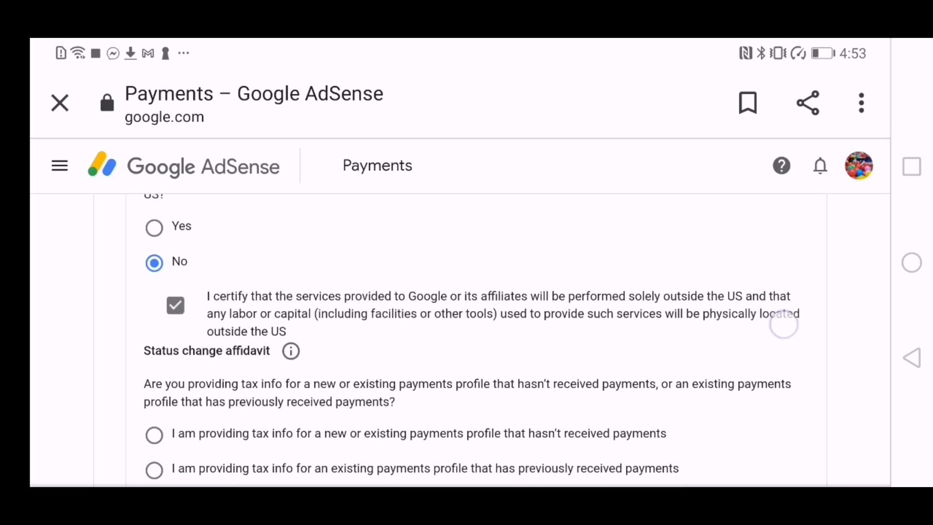
pyautogui.scroll(-3)
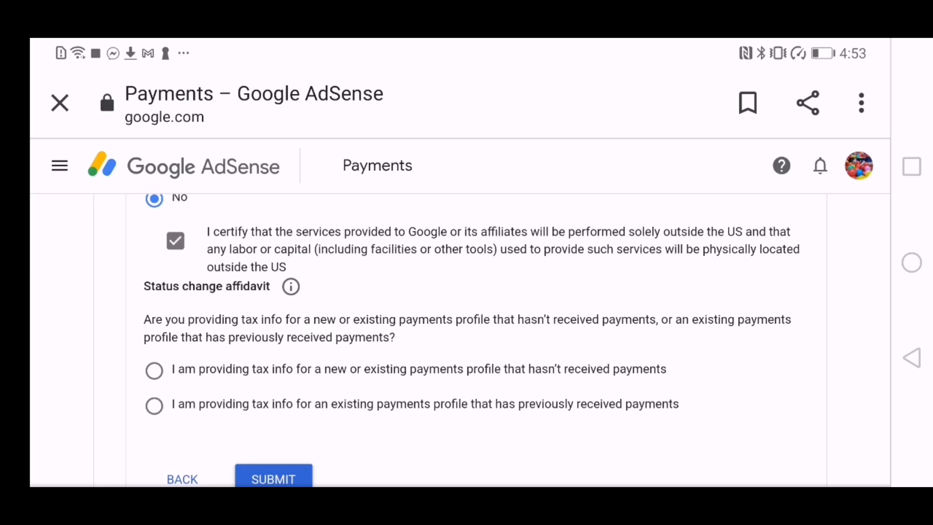
pyautogui.click(153, 370)
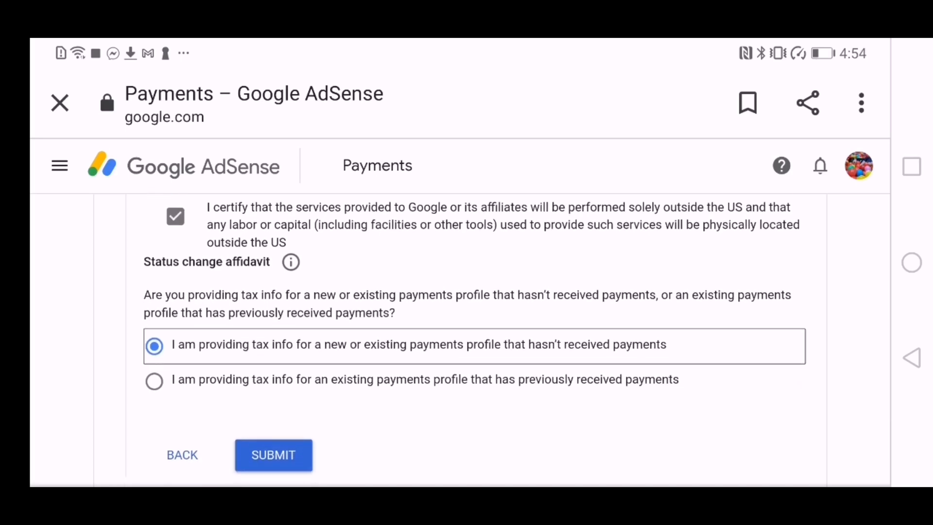
pyautogui.click(273, 454)
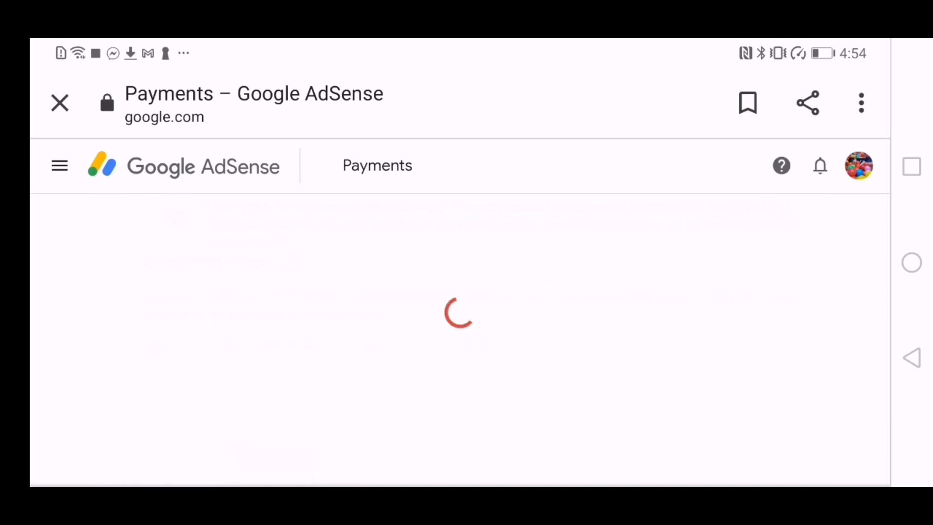